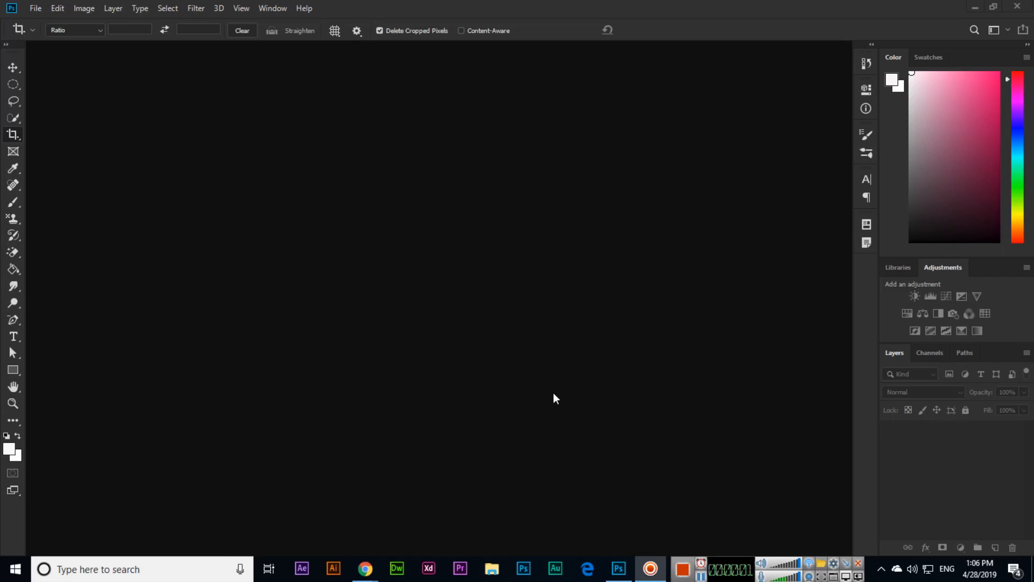
{"action": "mouse_move", "coordinate": [188, 220]}
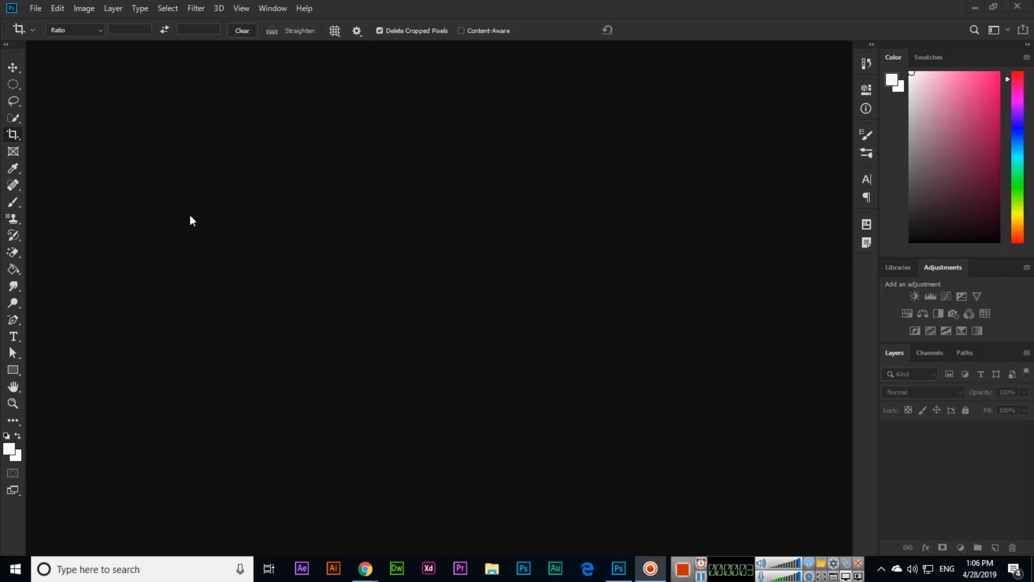
Bring up the New Document dialog to start a fresh document
{"action": "left_click", "coordinate": [84, 9]}
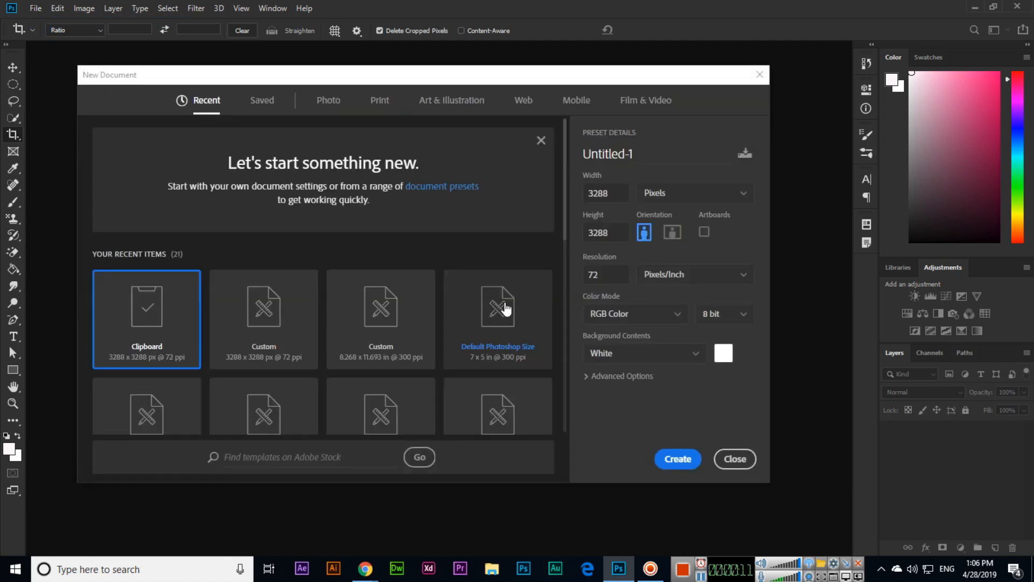
{"action": "mouse_move", "coordinate": [426, 178]}
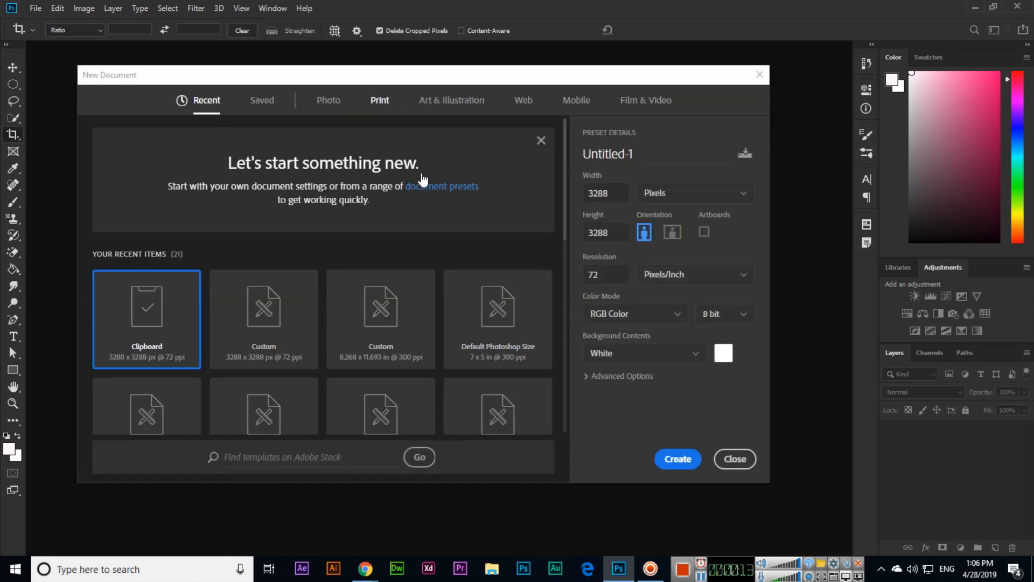
Create a blank landscape A4 document from the Print presets and start a text layer near the top
{"action": "left_click", "coordinate": [379, 100]}
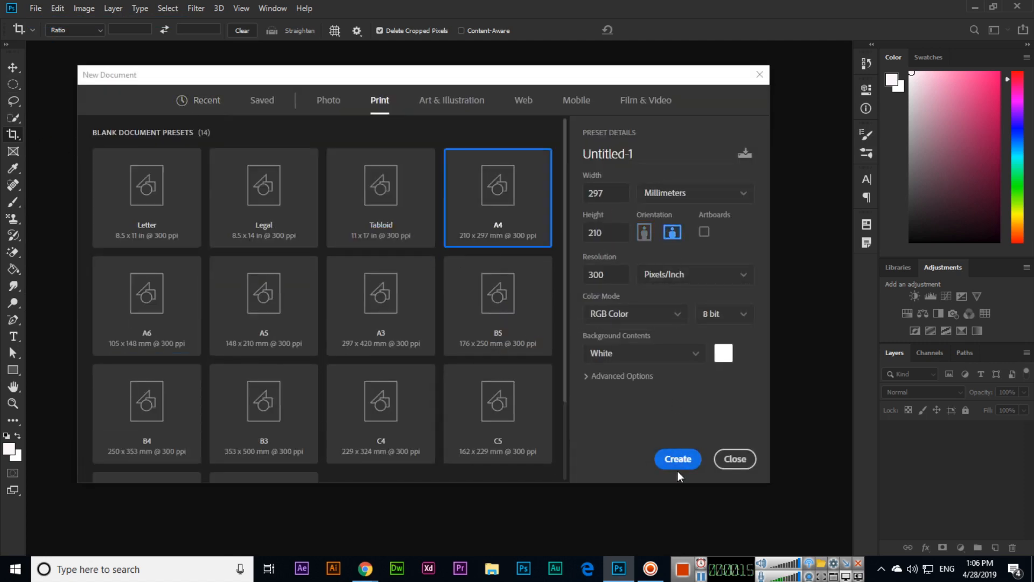
{"action": "left_click", "coordinate": [677, 459]}
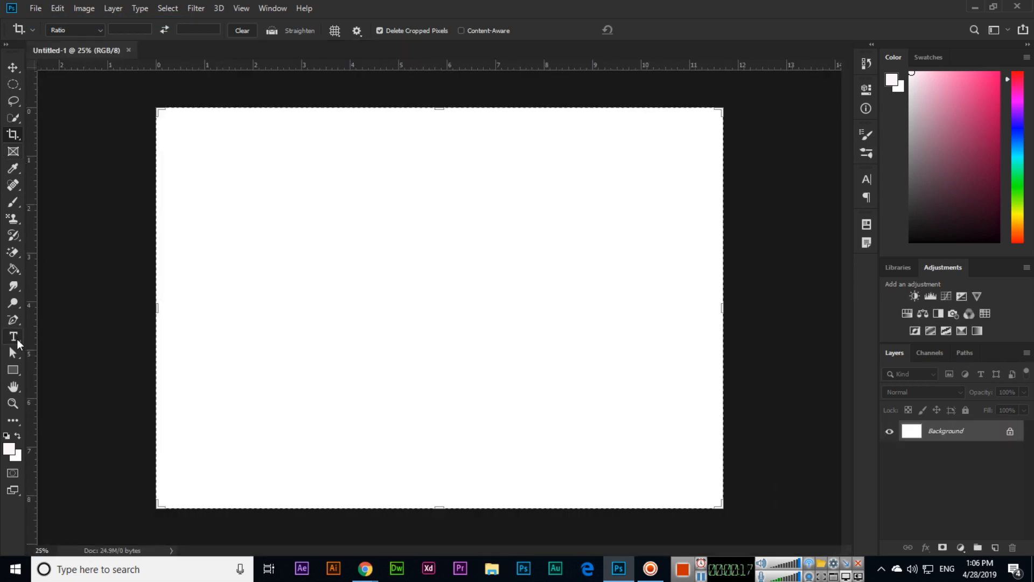
{"action": "left_click", "coordinate": [13, 336]}
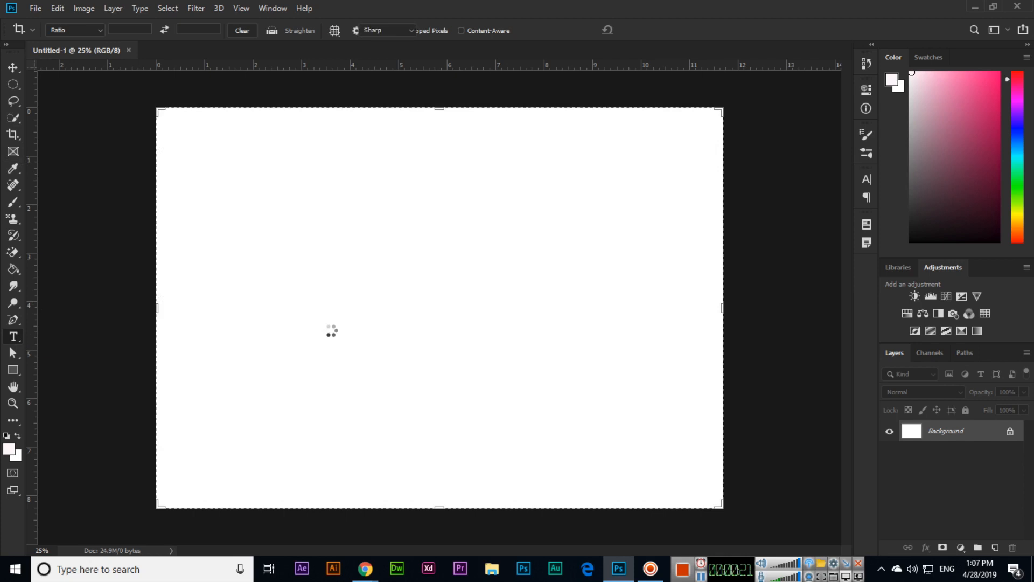
{"action": "left_click", "coordinate": [281, 301]}
{"action": "type", "text": "Adobe Photoshop CC 2019 Essential Training"}
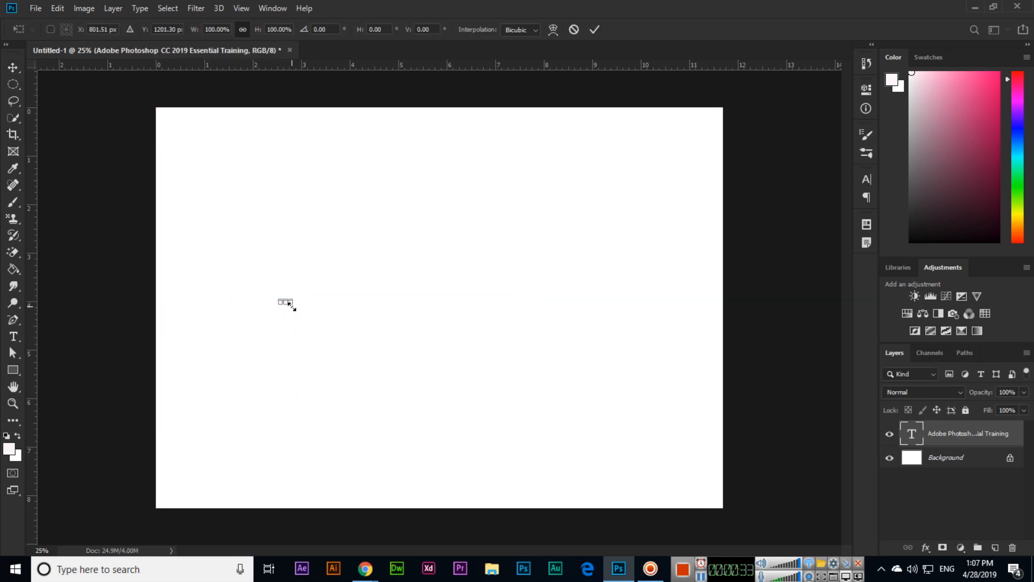
{"action": "left_click_drag", "start_coordinate": [289, 307], "coordinate": [377, 355]}
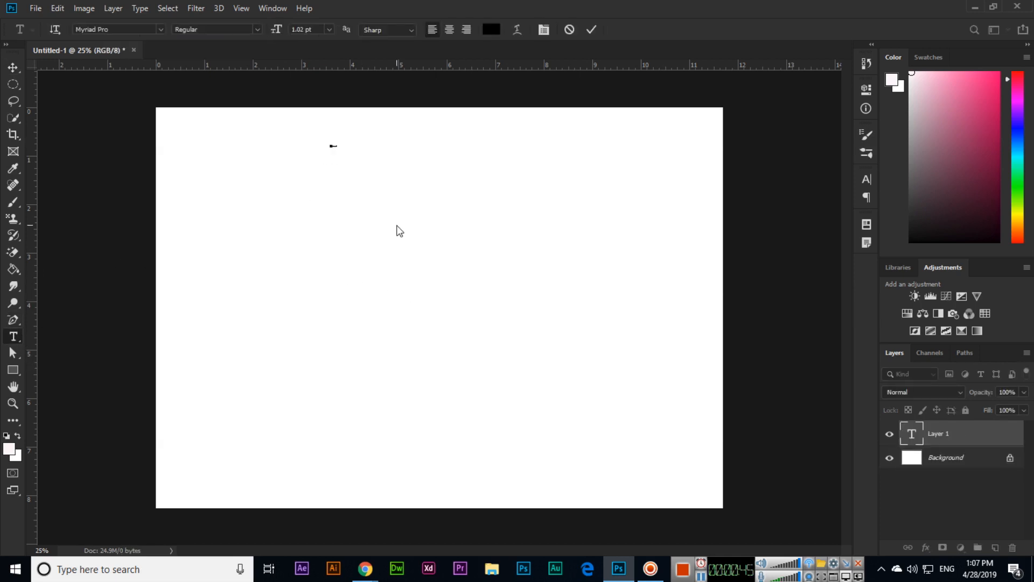
Write 'Adobe Photoshop CC 2019 Essential Training' at 20 pt on two lines and scale it up across the top
{"action": "left_click", "coordinate": [305, 31]}
{"action": "type", "text": "20"}
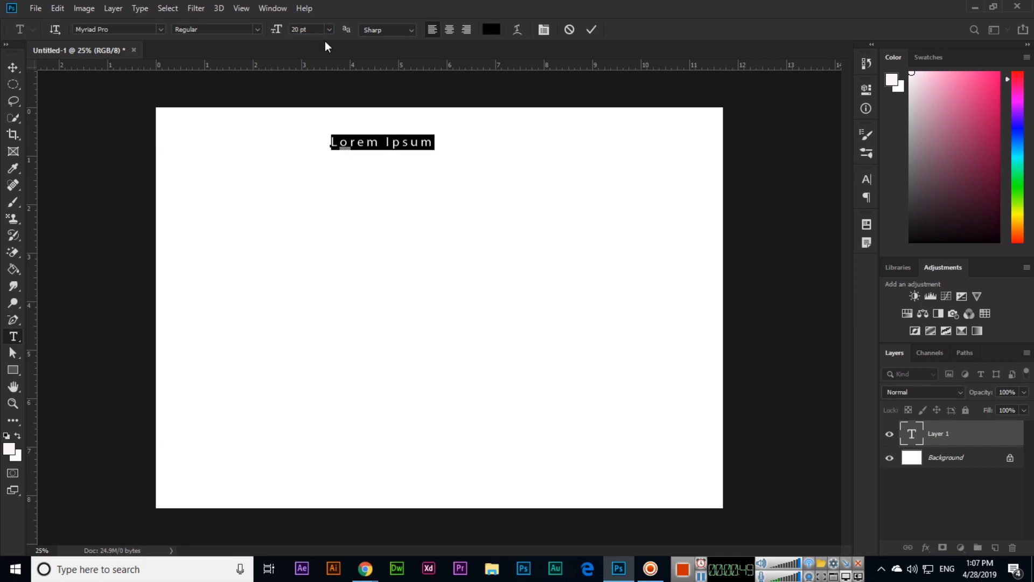
{"action": "type", "text": "Adobe Photoshop CC 2019"}
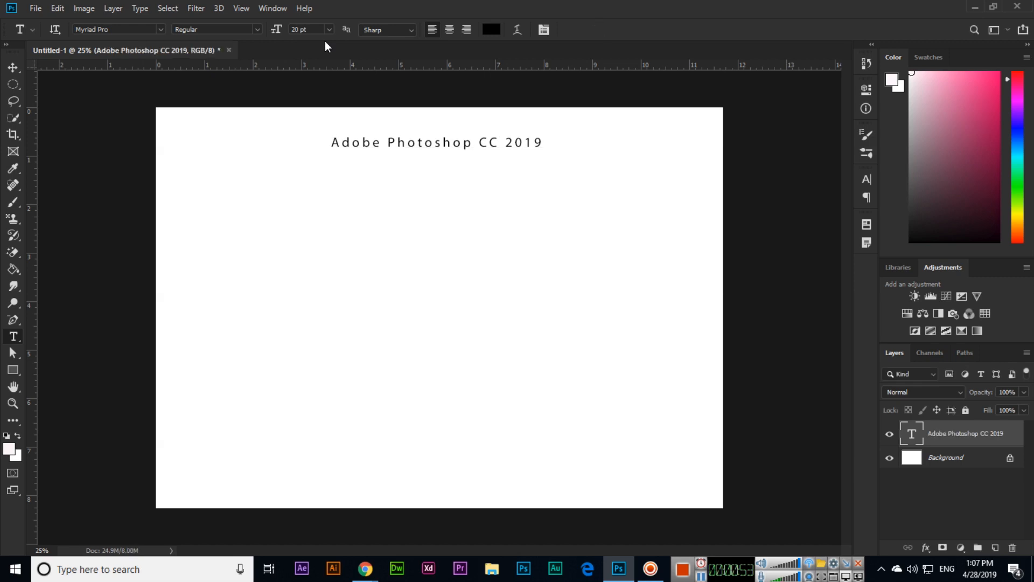
{"action": "left_click", "coordinate": [11, 218]}
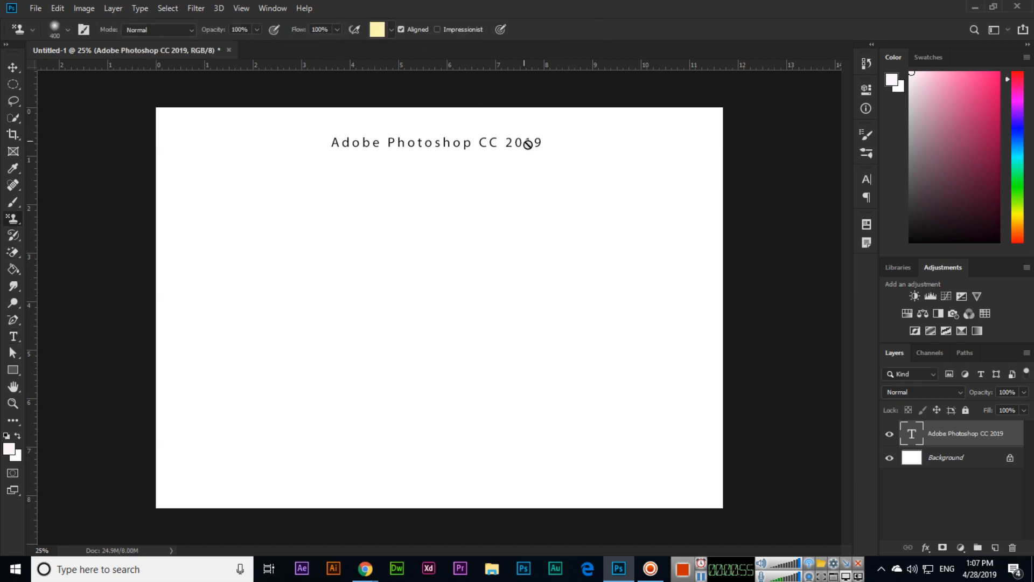
{"action": "left_click", "coordinate": [11, 69]}
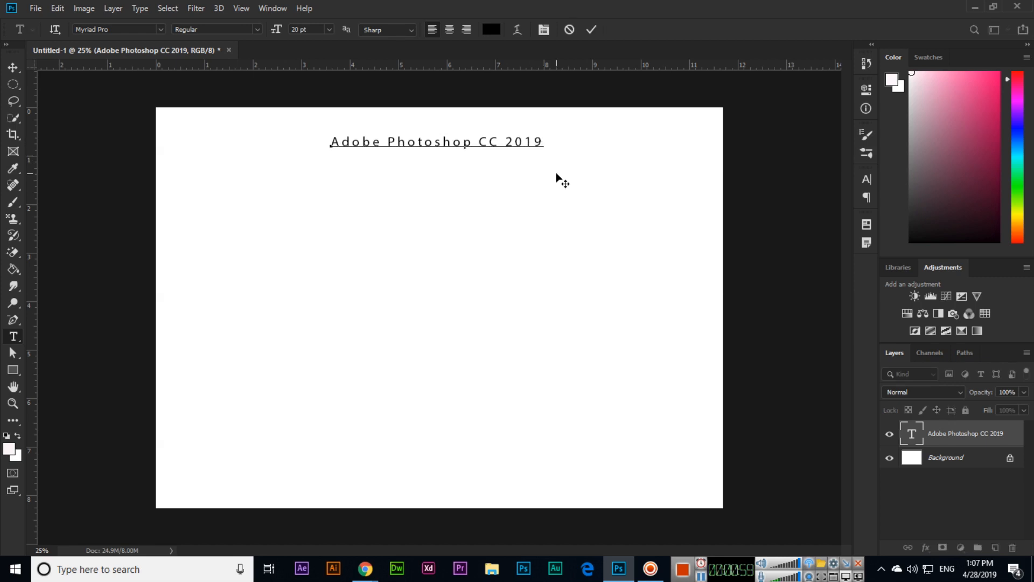
{"action": "type", "text": "Essential Training"}
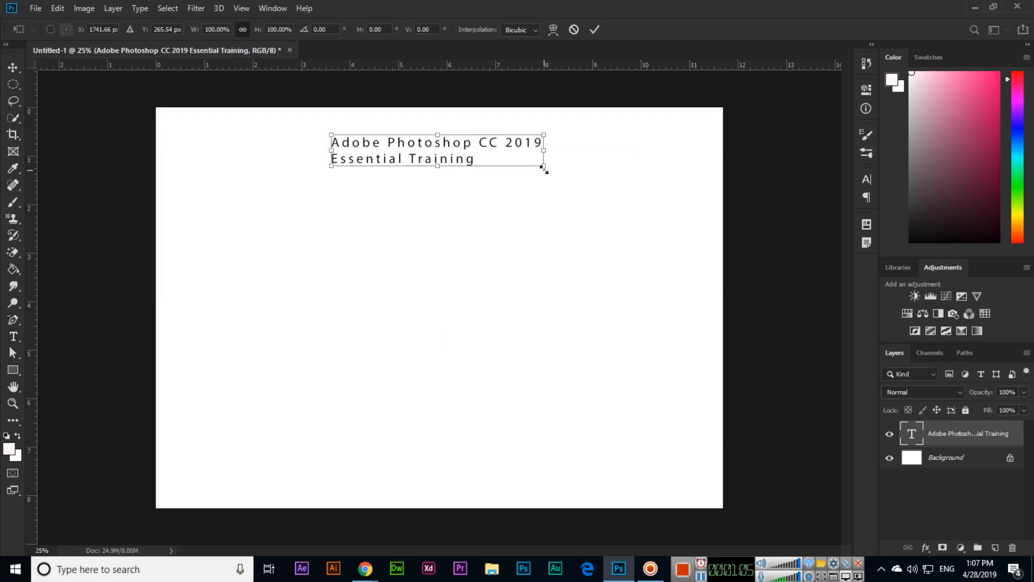
{"action": "left_click_drag", "start_coordinate": [542, 167], "coordinate": [681, 186]}
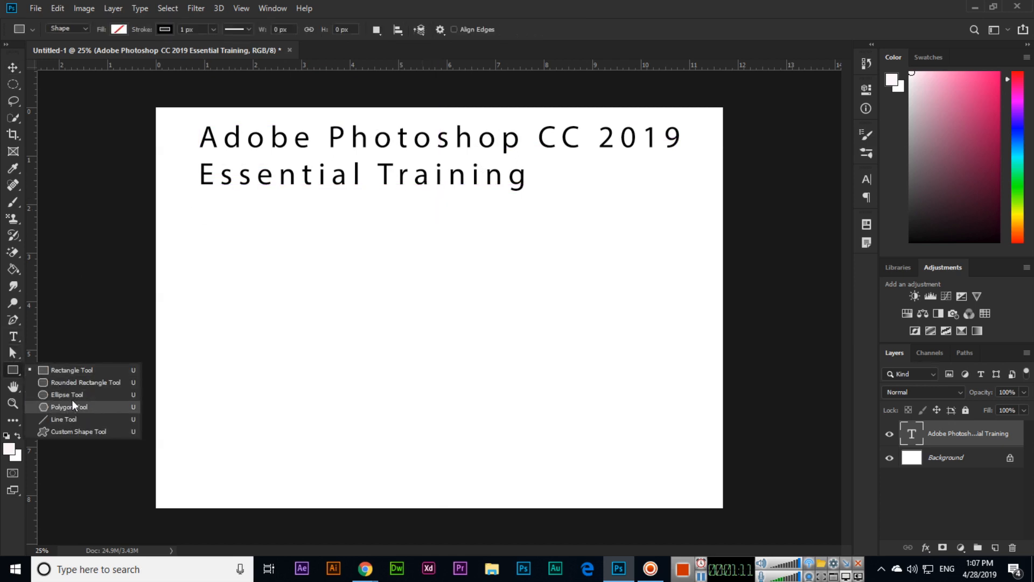
Draw a circle with the Ellipse Tool below the title and fill it cyan from the swatches
{"action": "left_click", "coordinate": [67, 394]}
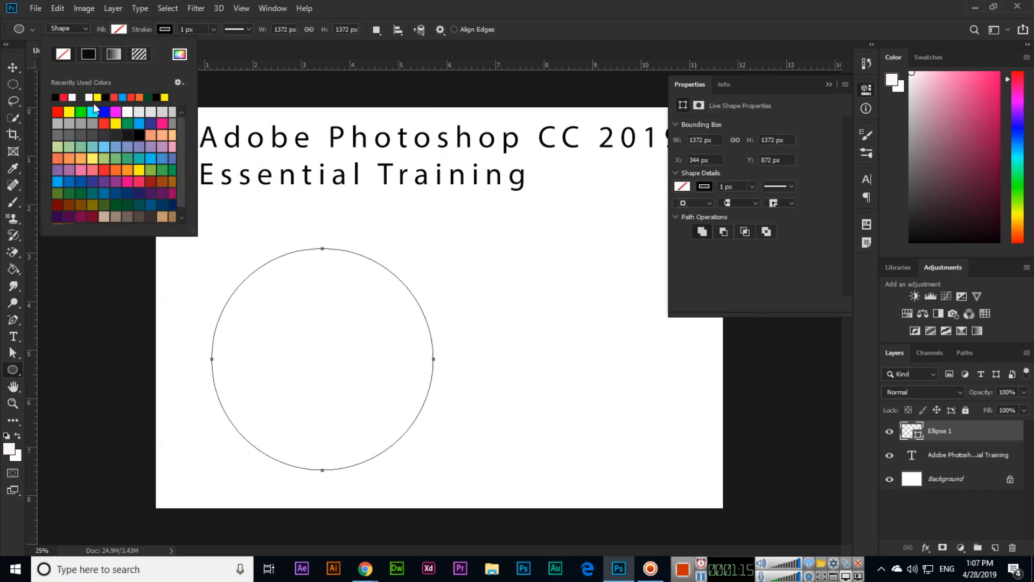
{"action": "left_click", "coordinate": [97, 110]}
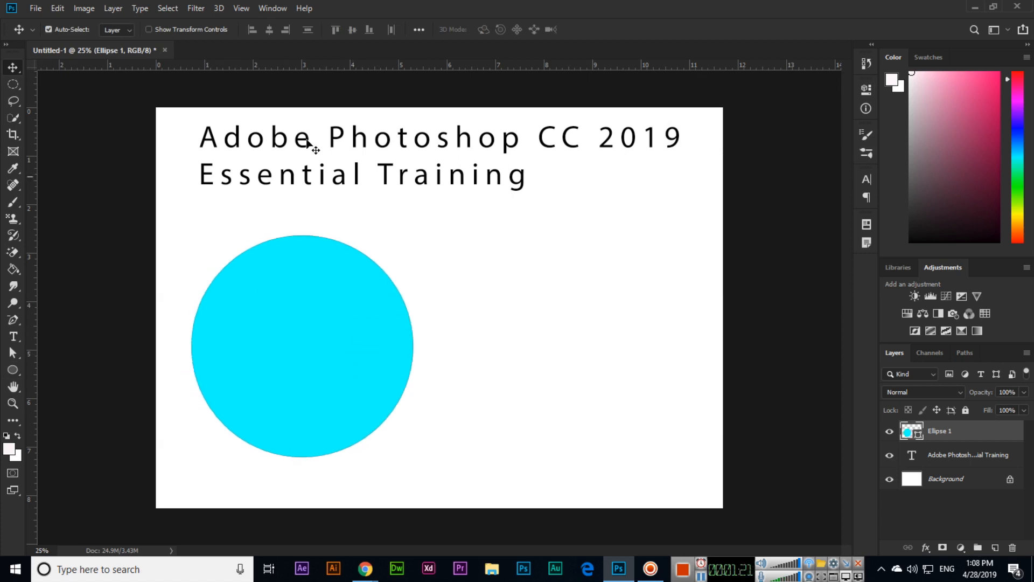
{"action": "mouse_move", "coordinate": [390, 267]}
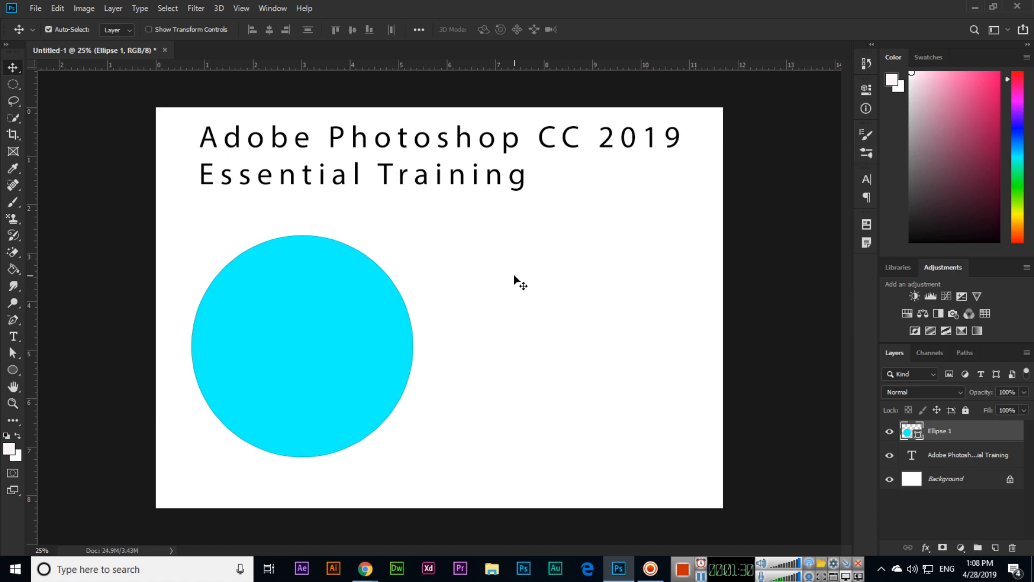
Start Image > Duplicate, proposing the name 'Untitled-1 copy'
{"action": "left_click", "coordinate": [83, 9]}
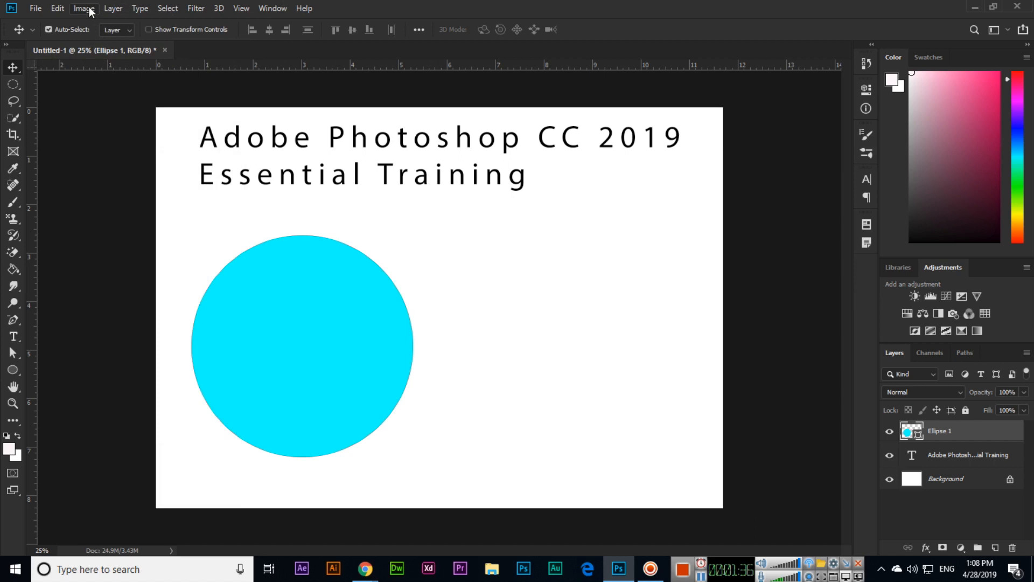
{"action": "left_click", "coordinate": [83, 8]}
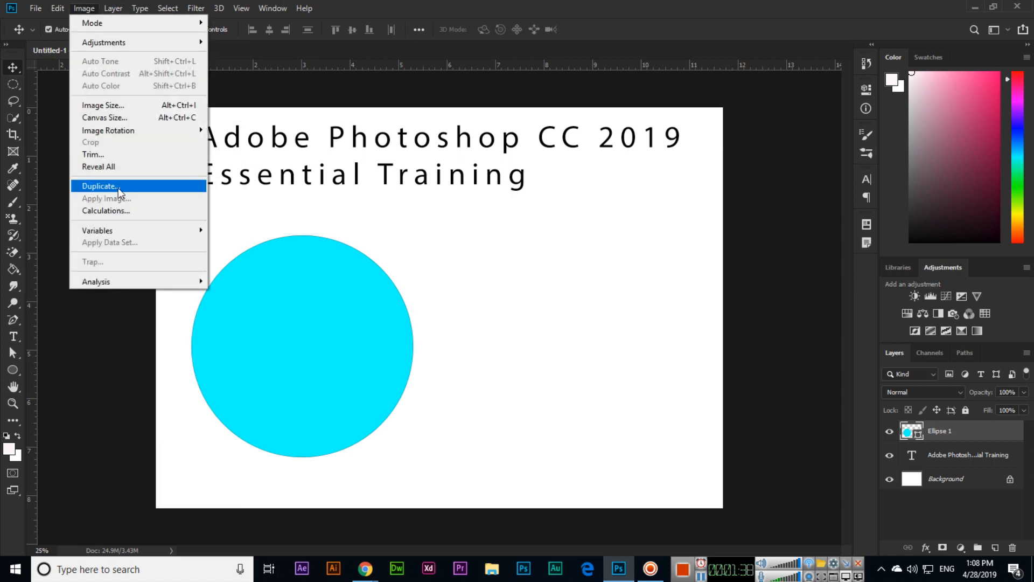
{"action": "left_click", "coordinate": [100, 185]}
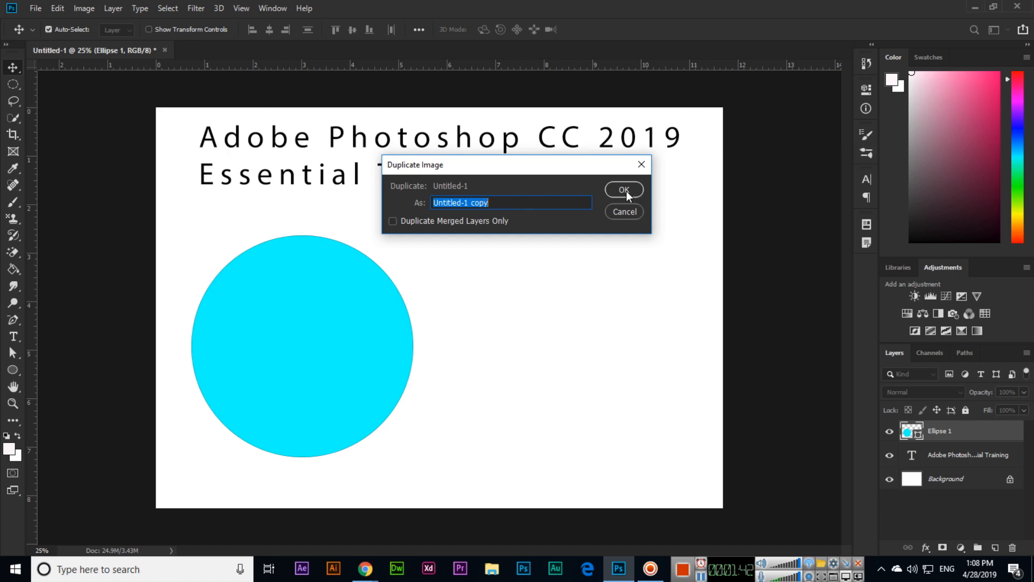
{"action": "mouse_move", "coordinate": [939, 435]}
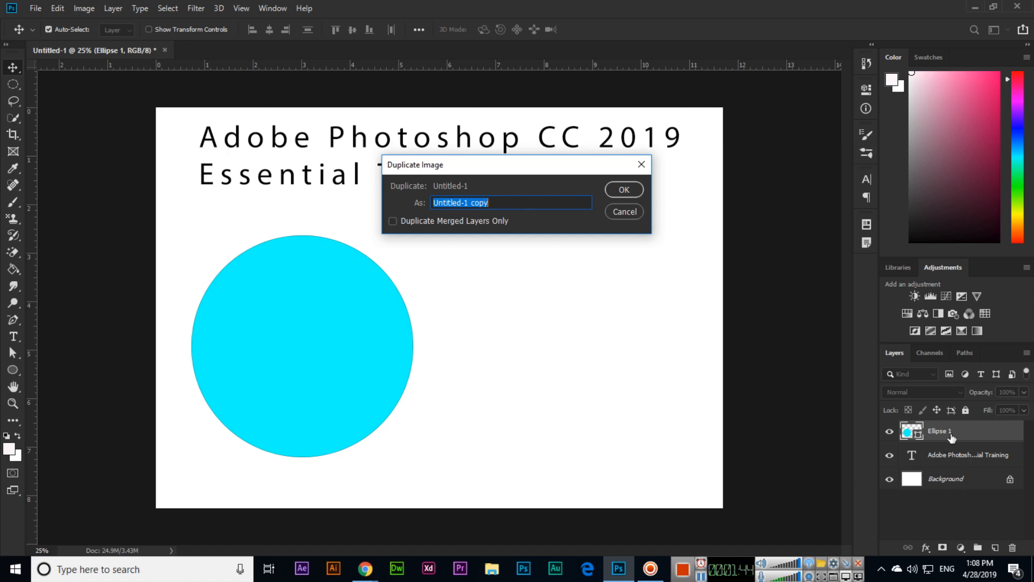
{"action": "mouse_move", "coordinate": [647, 194]}
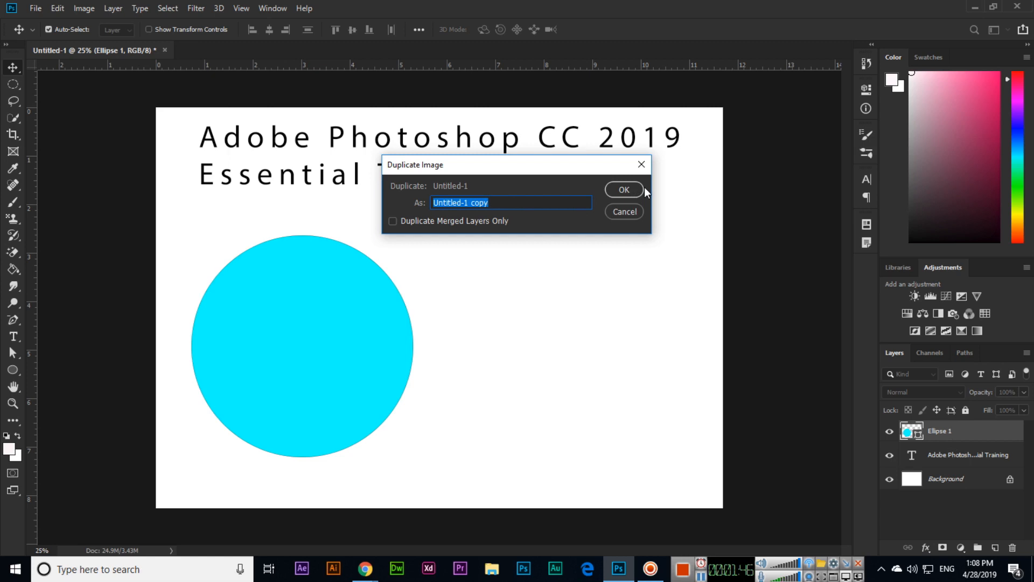
Confirm the duplicate 'Untitled-1 copy' and flip between the original and copy tabs to compare
{"action": "left_click", "coordinate": [622, 190]}
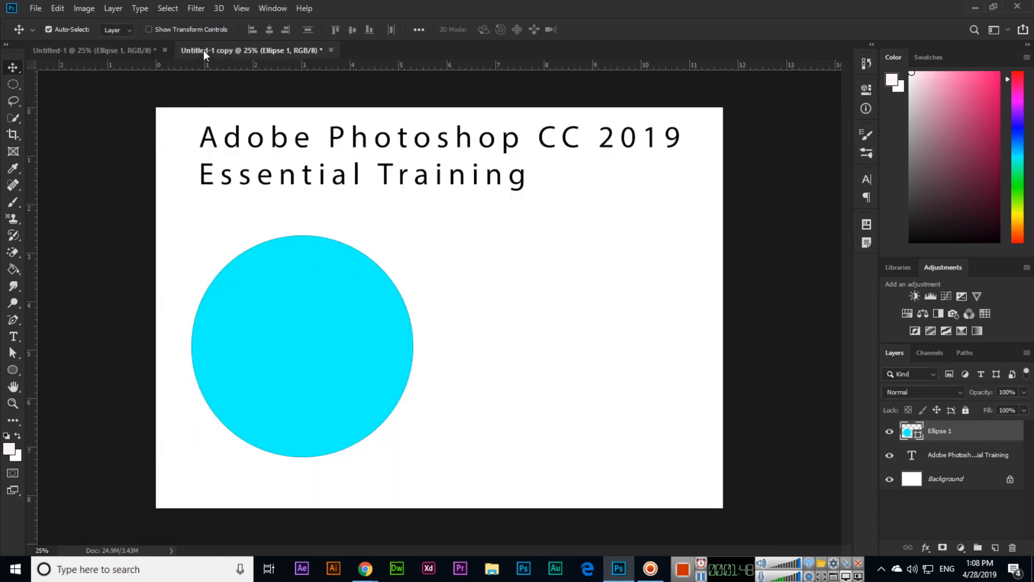
{"action": "left_click", "coordinate": [95, 49]}
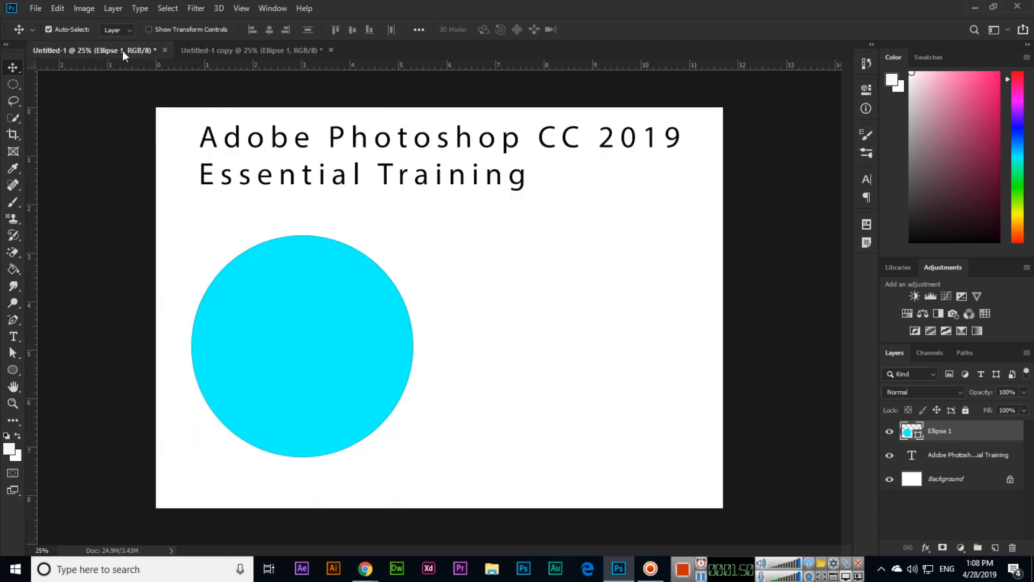
{"action": "left_click", "coordinate": [250, 49]}
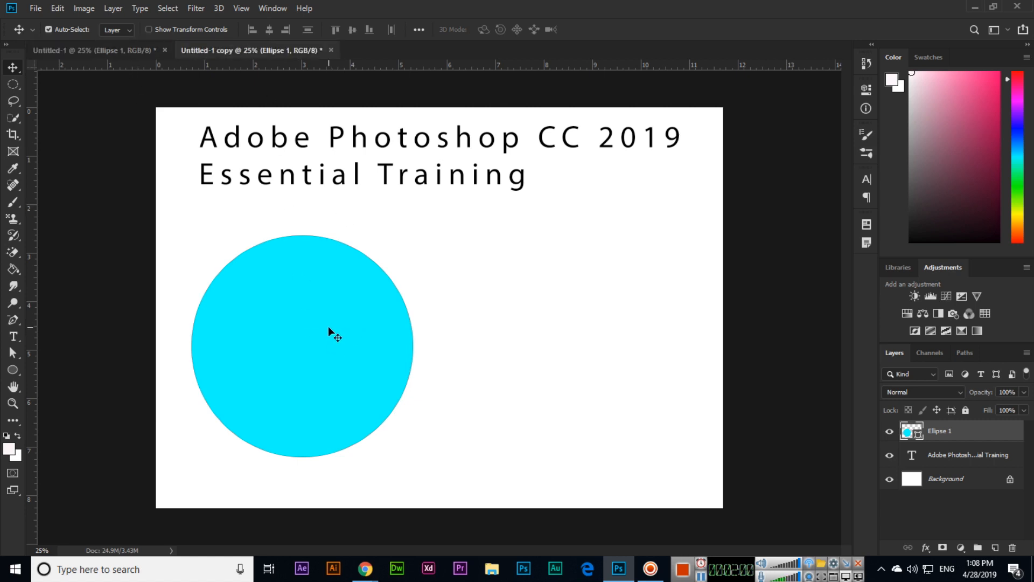
{"action": "mouse_move", "coordinate": [316, 345]}
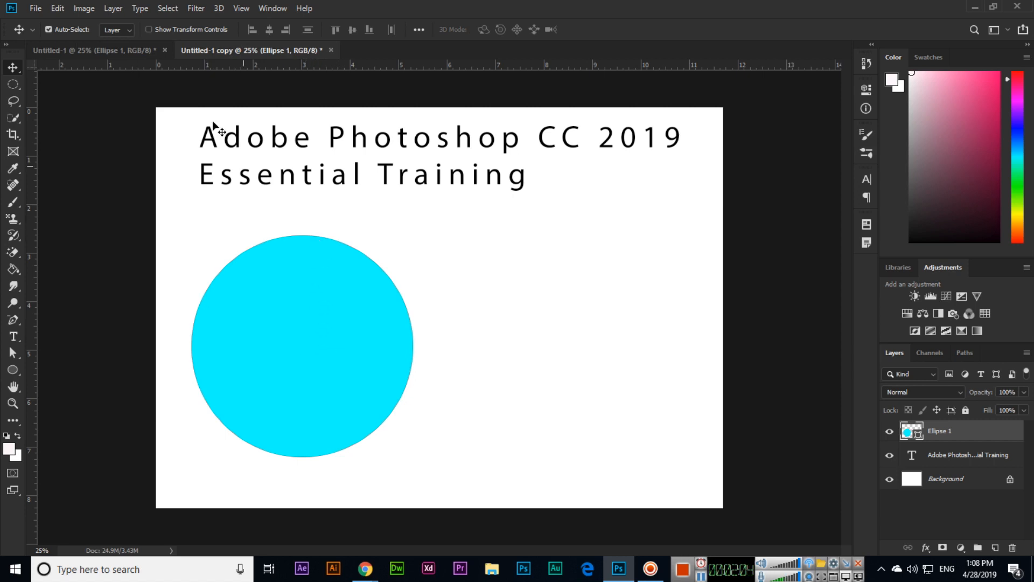
{"action": "left_click", "coordinate": [84, 8]}
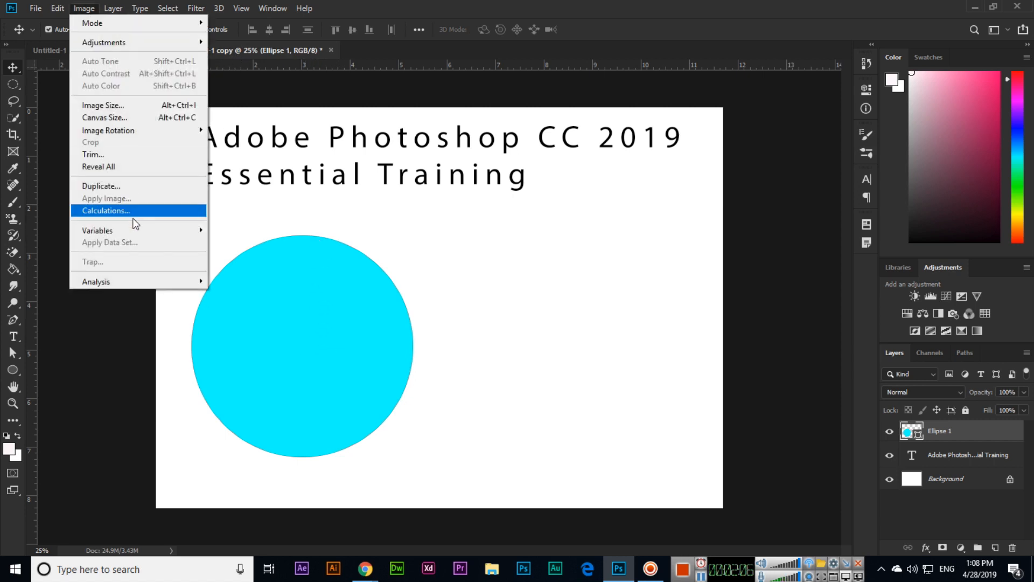
{"action": "key", "text": "Escape"}
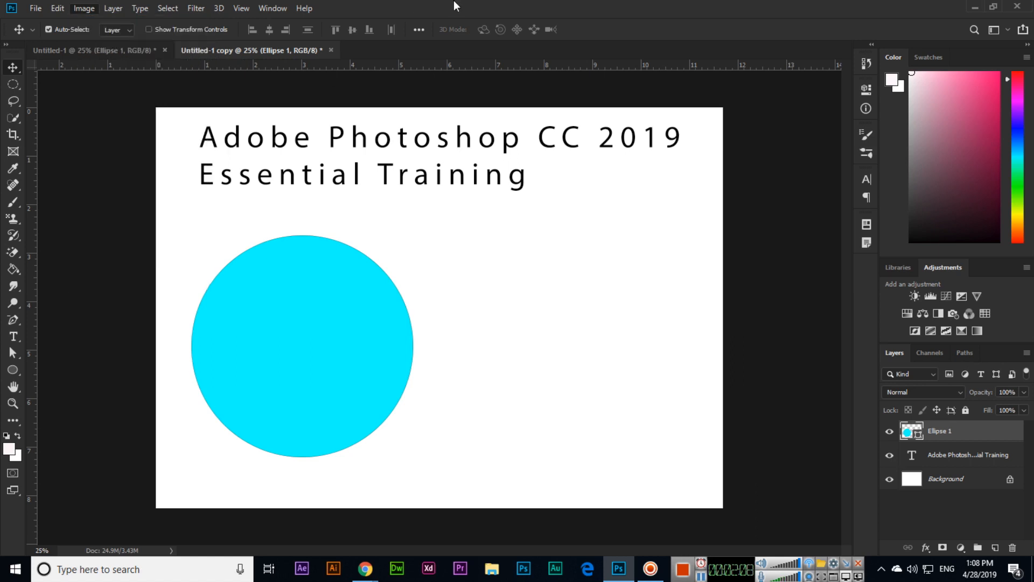